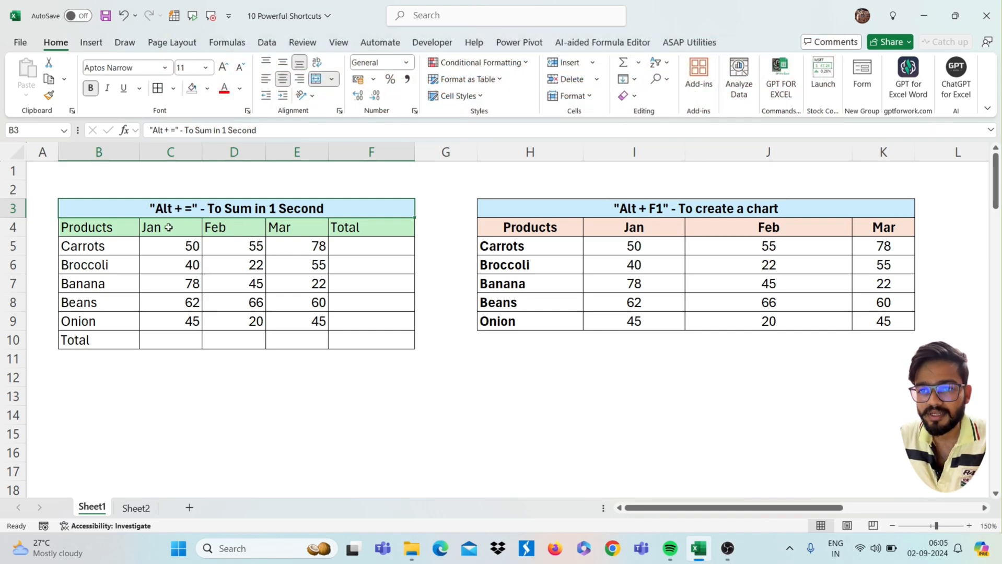
- AutoSum the produce table C4:F10, giving row totals 183–110 and grand total 743
click(171, 226)
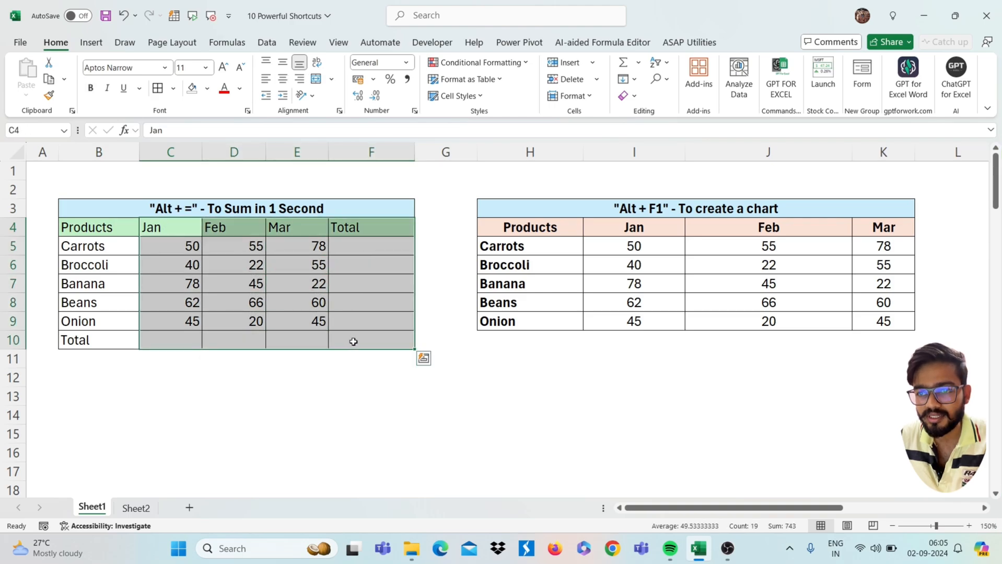
key(alt+=)
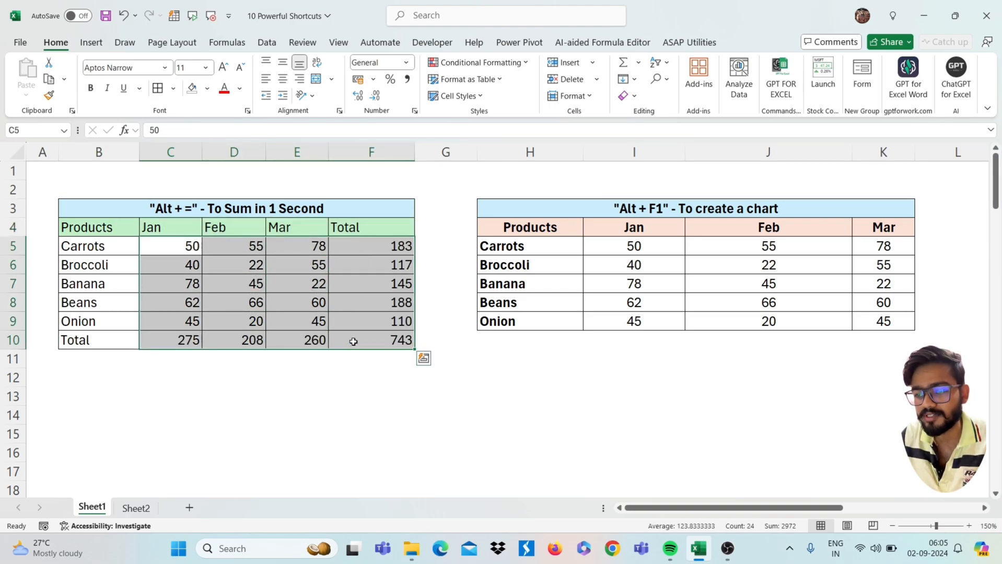
mouse_move(317, 395)
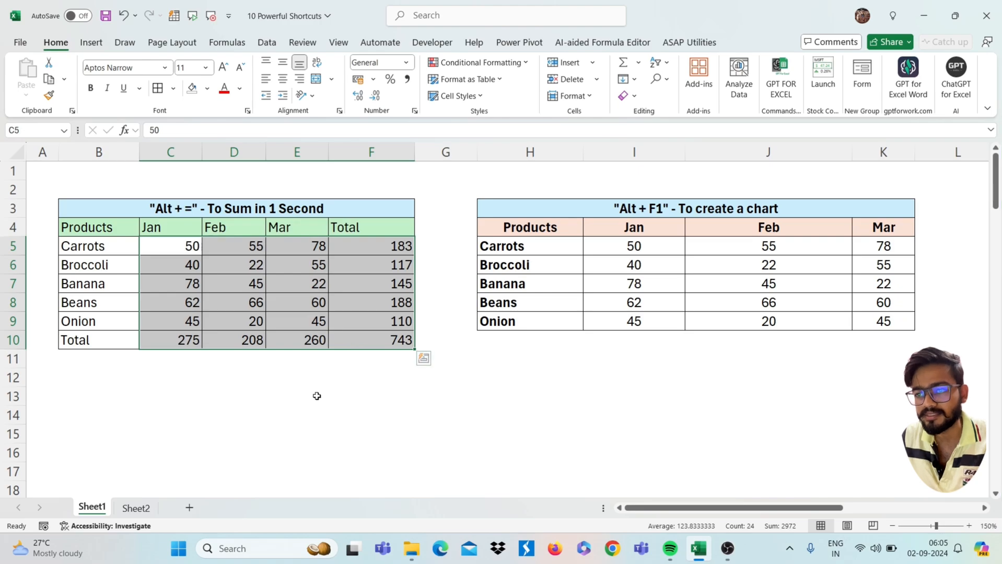
- Insert a default column chart of the second produce table's Jan–Mar values (H4:K9) with Alt+F1
scroll(right, 3)
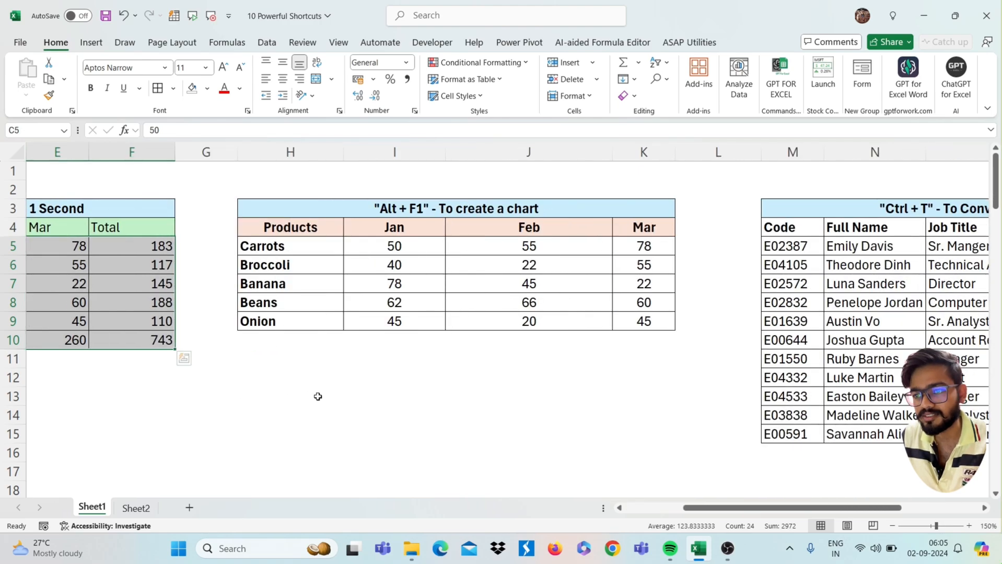
scroll(right, 3)
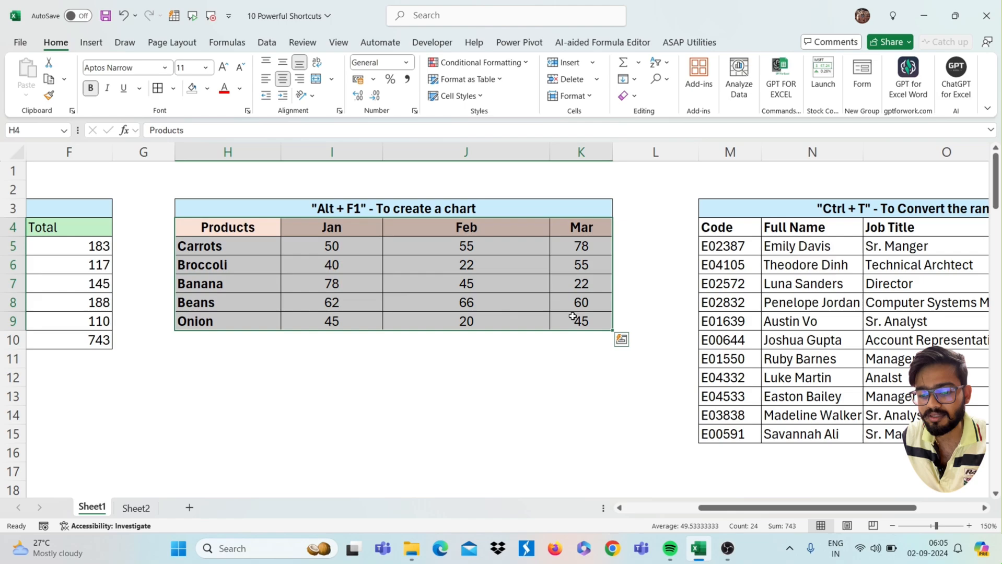
key(alt+F1)
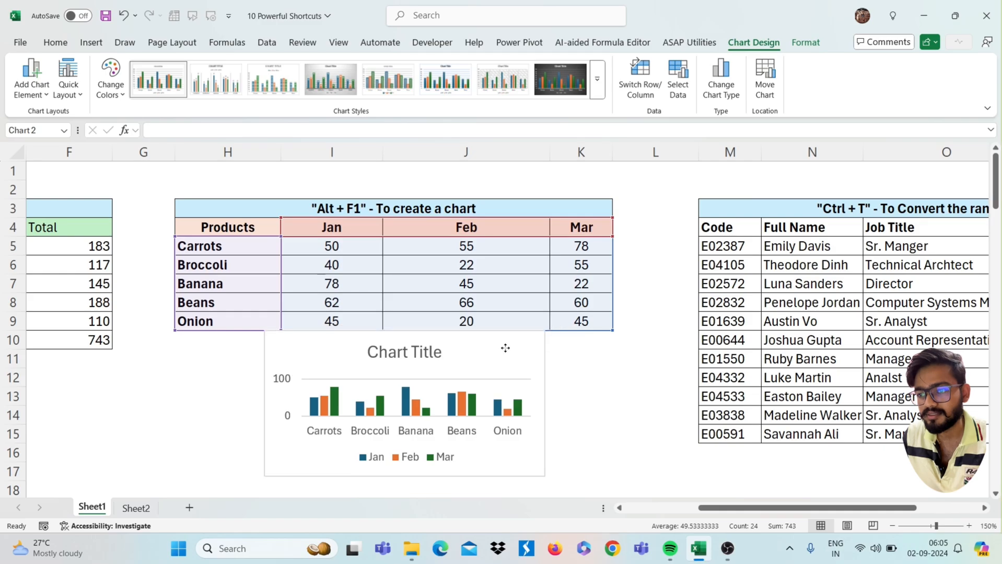
click(404, 402)
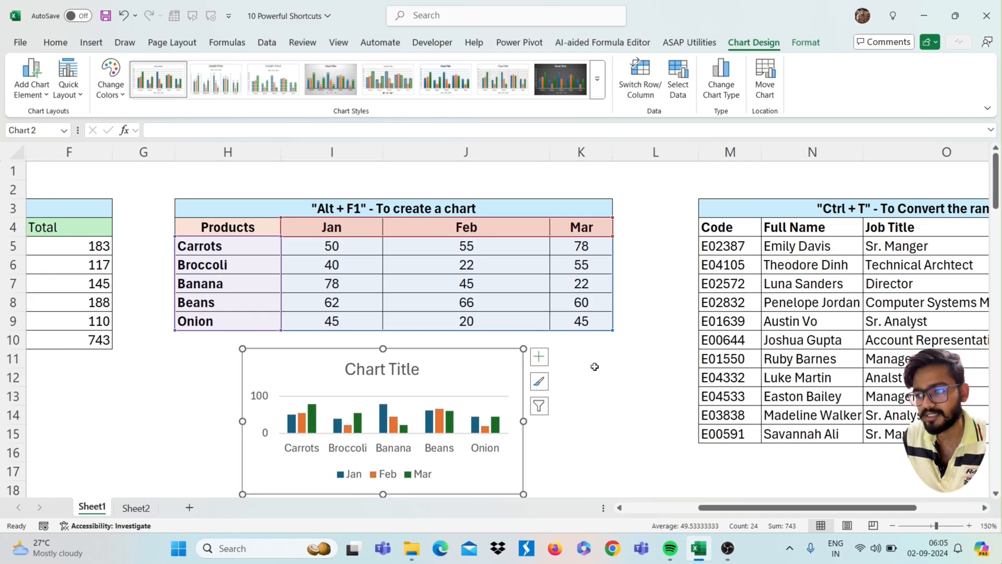
scroll(right, 3)
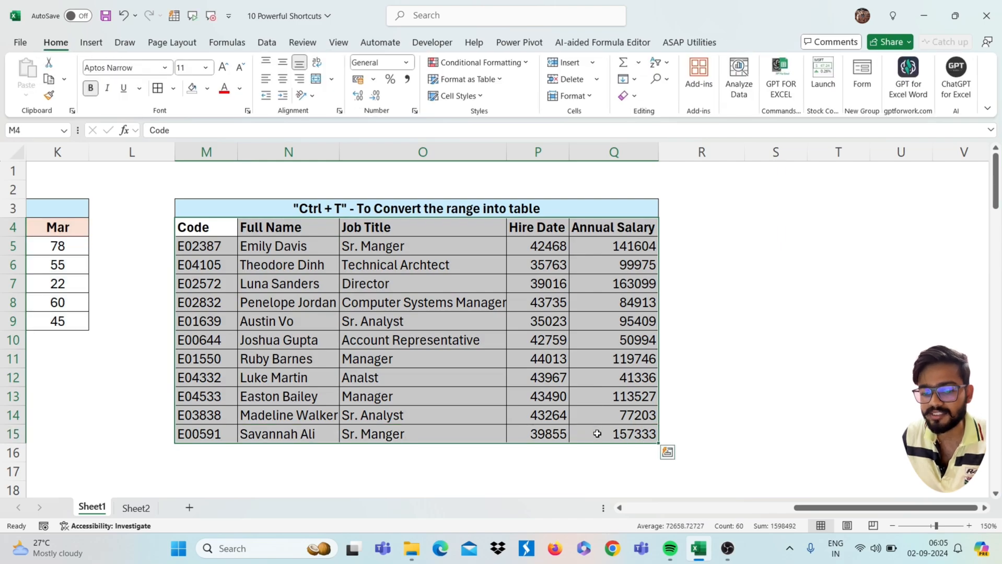
- Convert the employee range into Table2 with headers via Ctrl+T
key(ctrl+t)
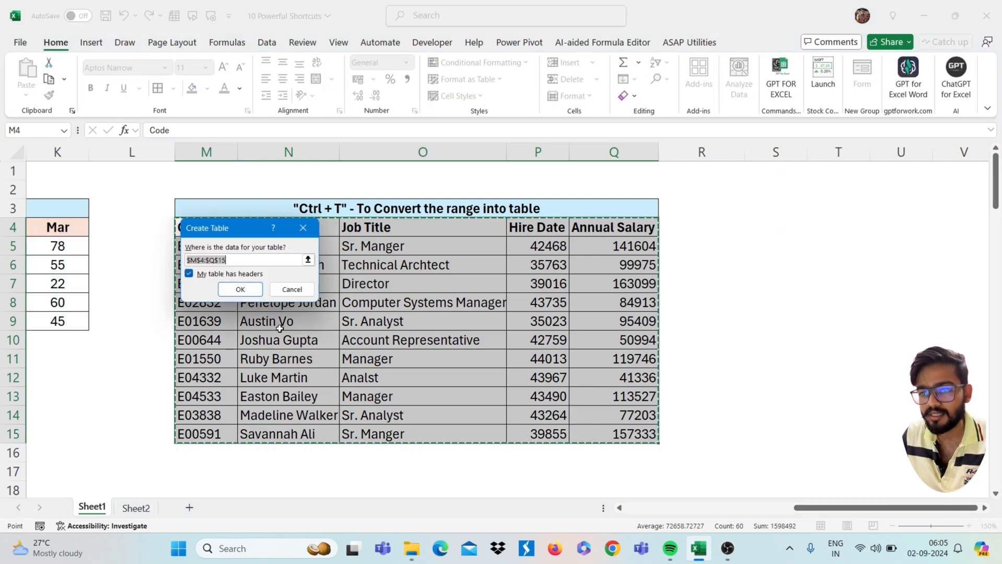
click(239, 290)
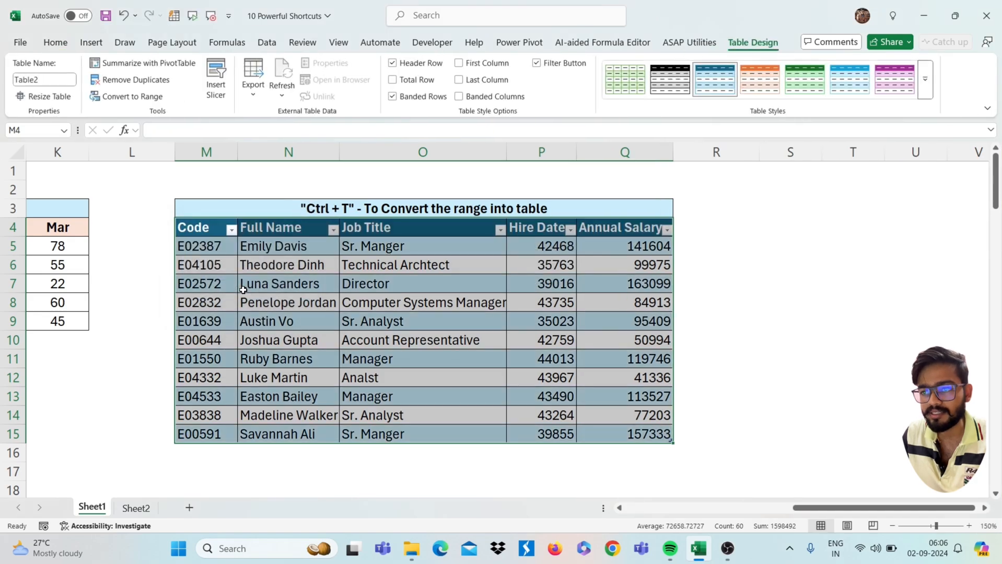
mouse_move(273, 170)
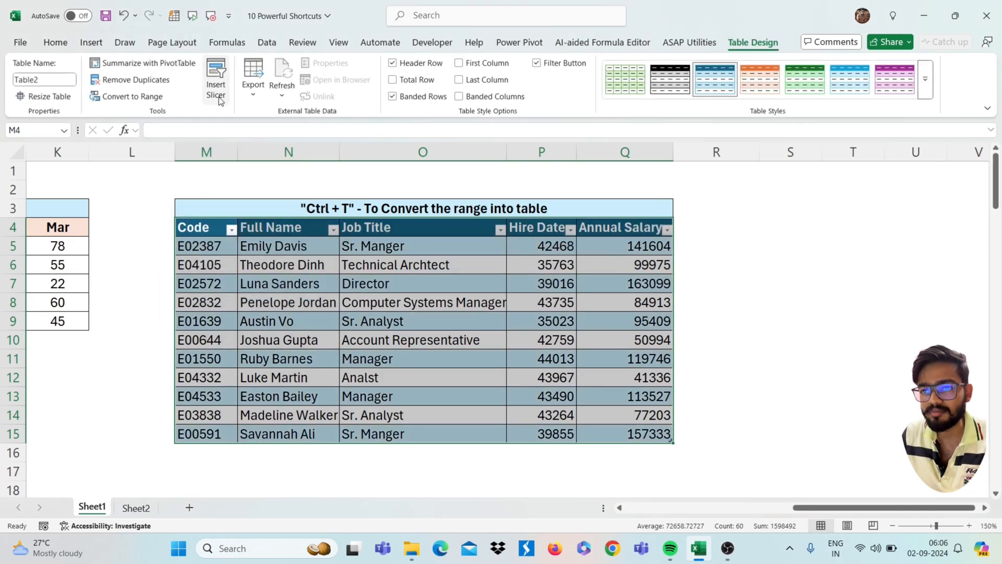
- Add a Job Title slicer to the employee table
click(216, 75)
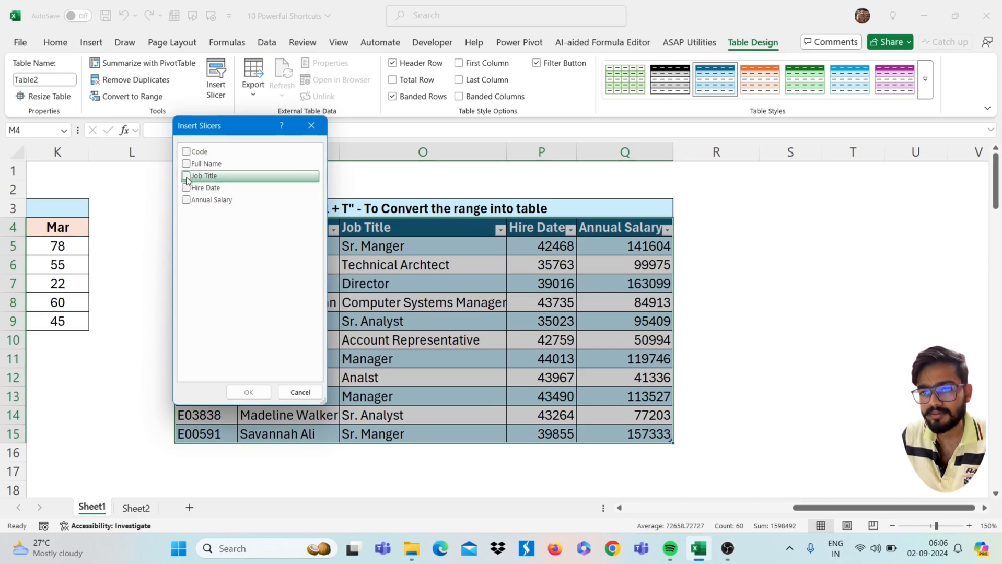
click(299, 392)
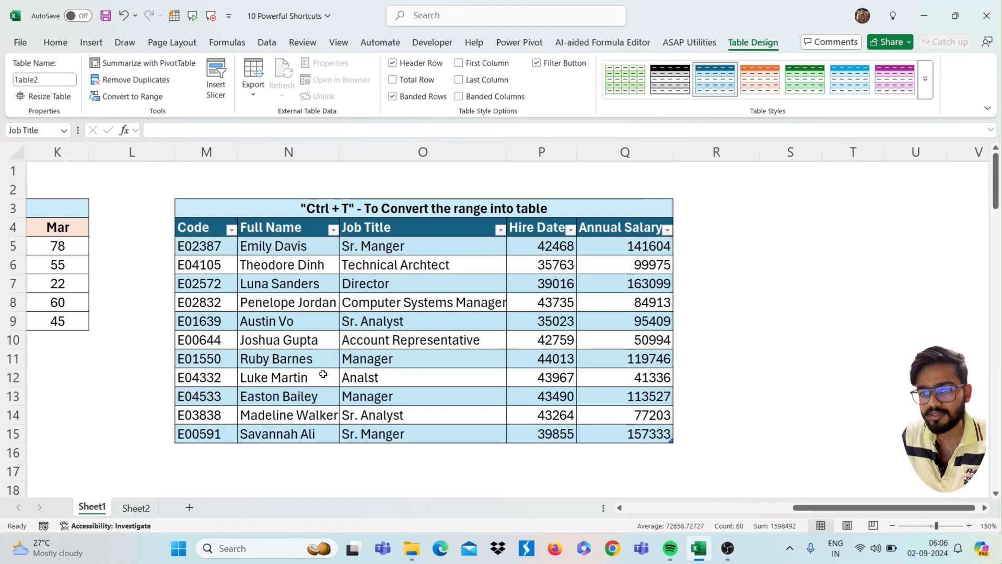
click(217, 76)
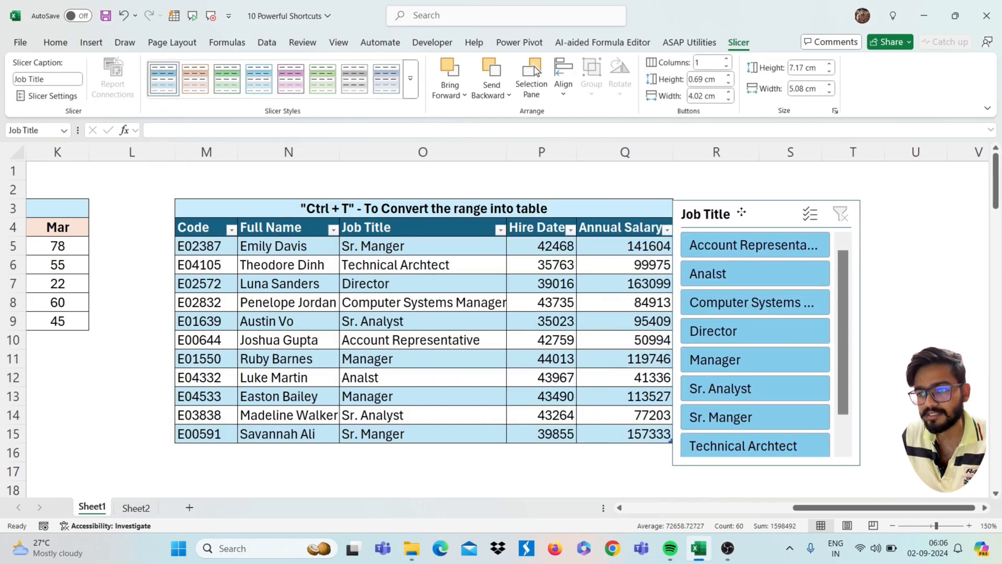
- Filter the table to Director with the slicer, then clear it to show every employee
click(705, 214)
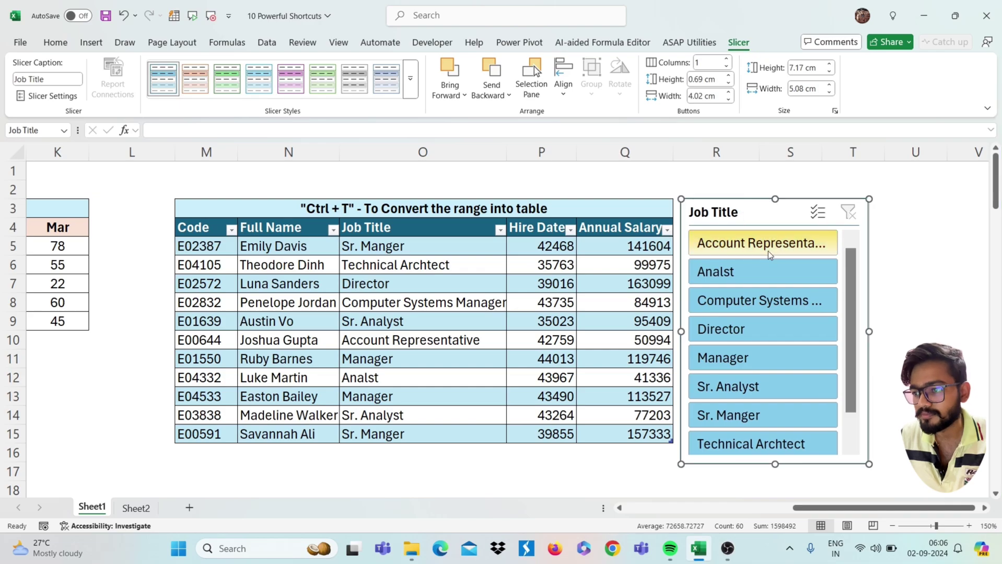
click(762, 328)
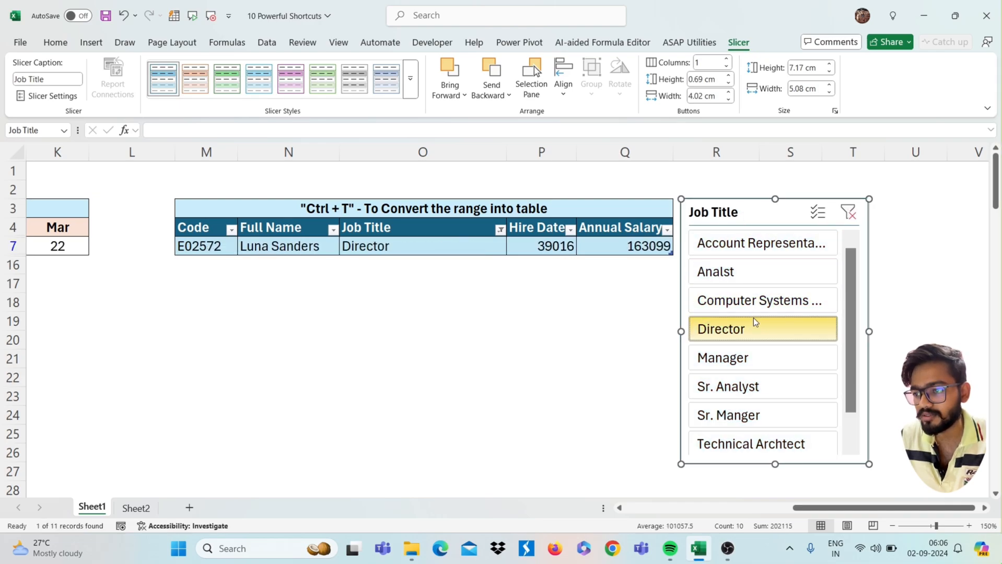
click(849, 211)
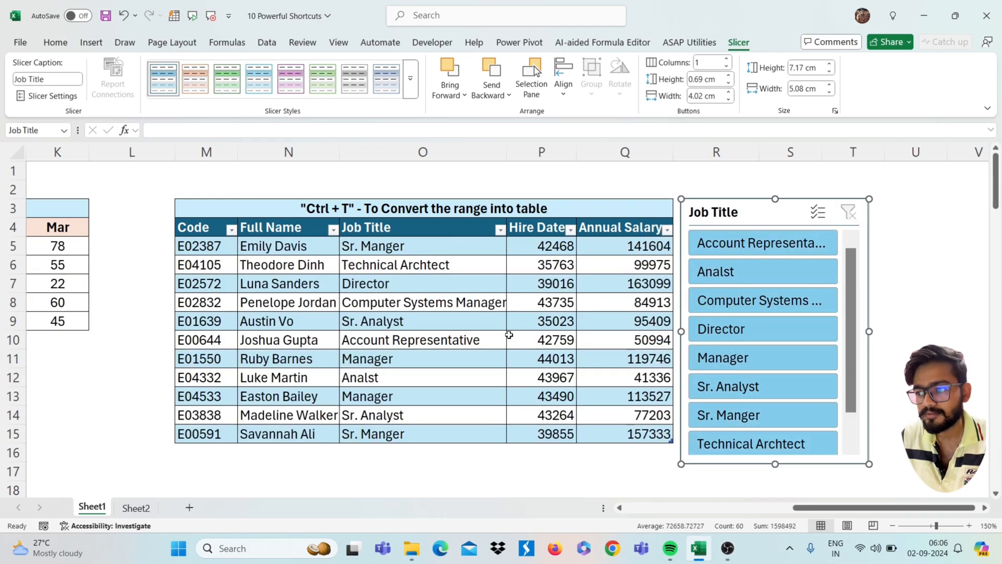
- Wrap the 'Welcome to Short and Clear Excel' text in H21 onto three lines
scroll(left, 3)
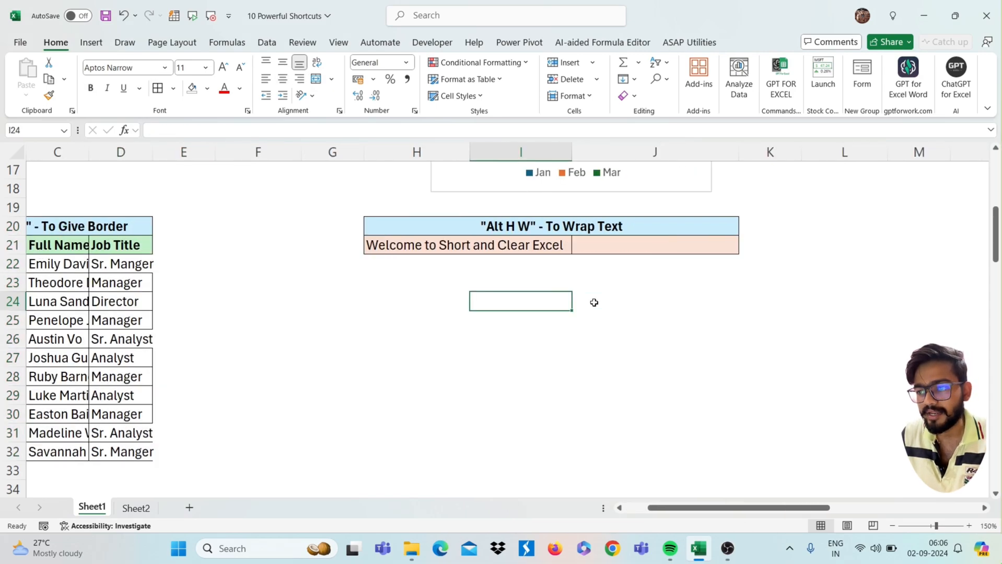
scroll(right, 3)
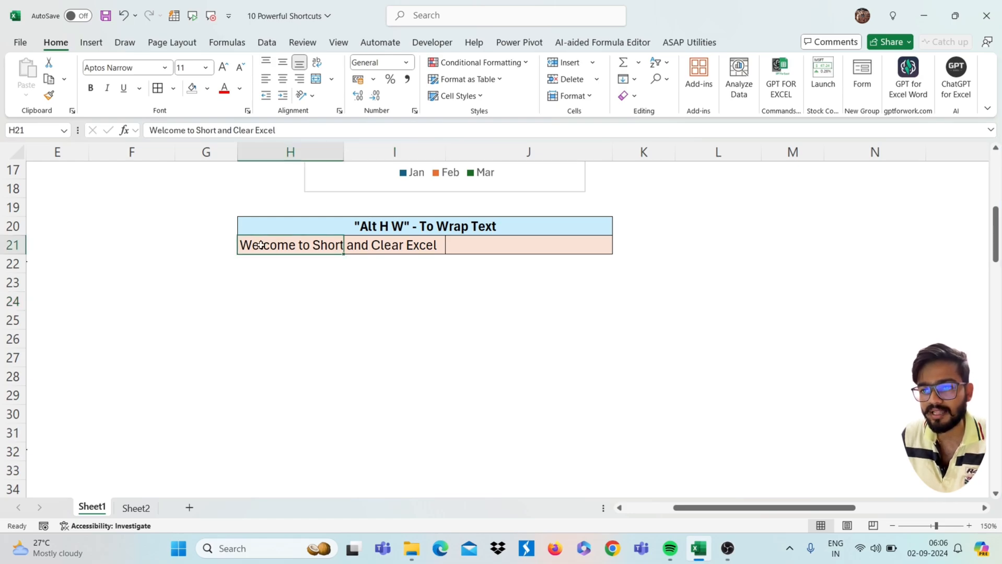
mouse_move(176, 274)
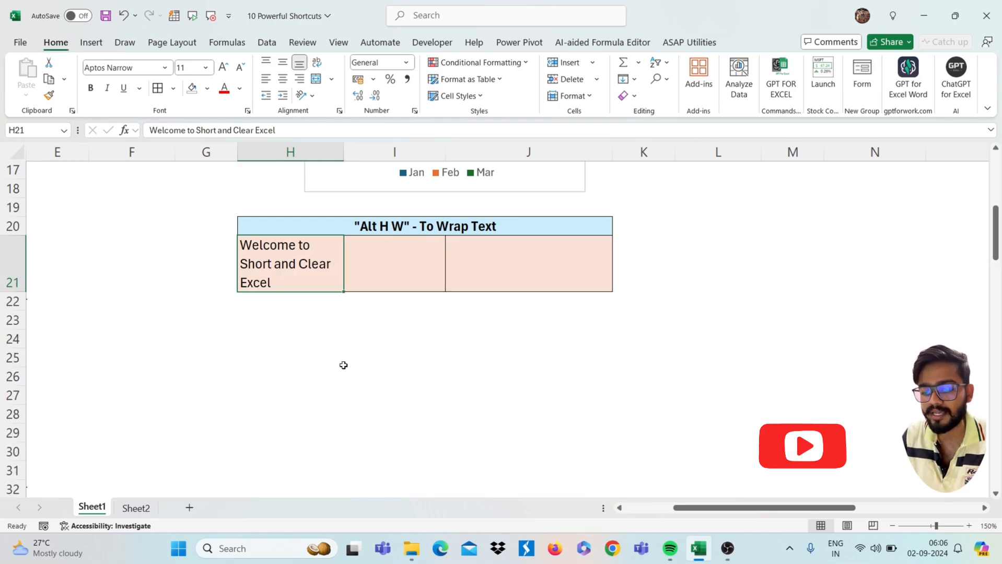
click(290, 338)
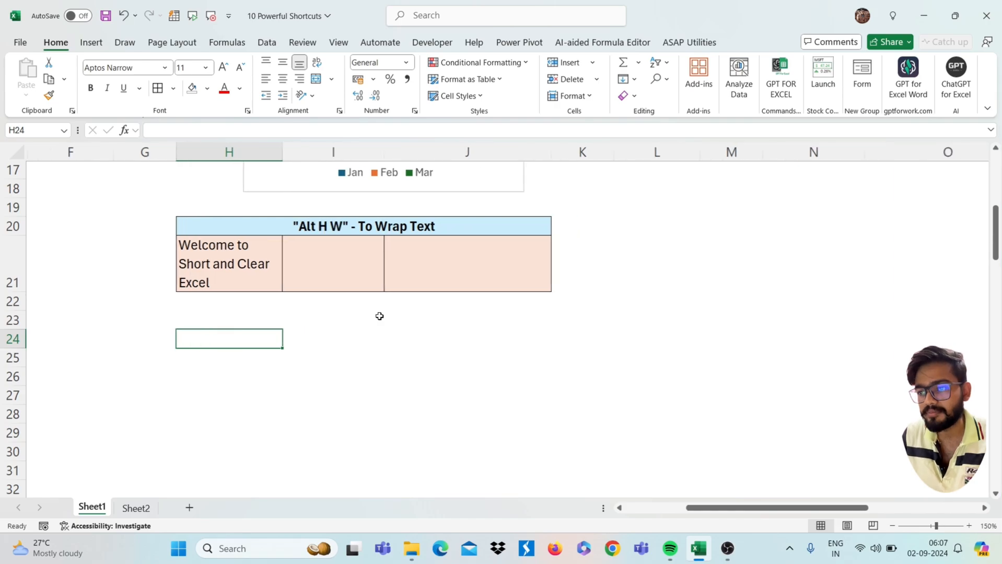
scroll(down, 3)
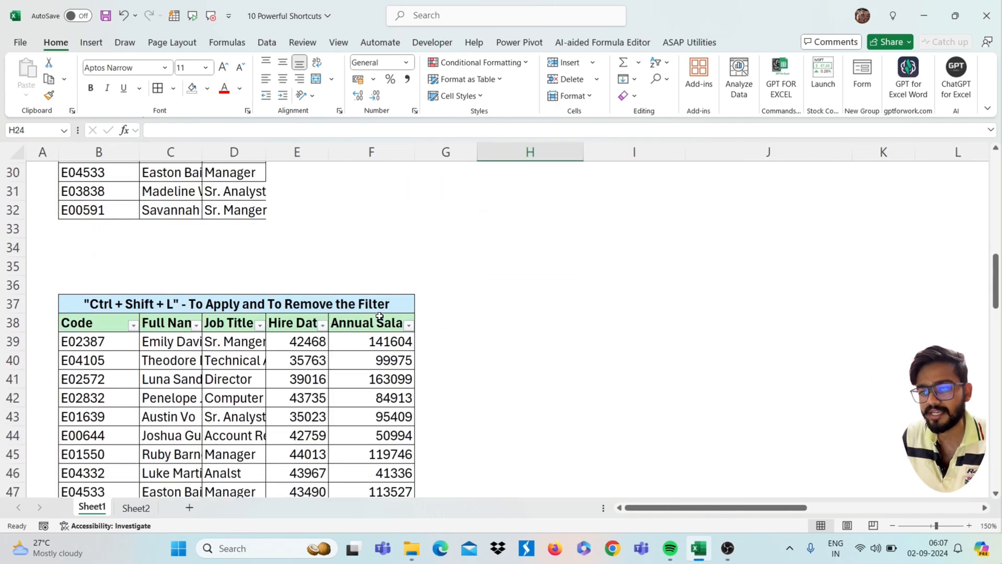
scroll(down, 3)
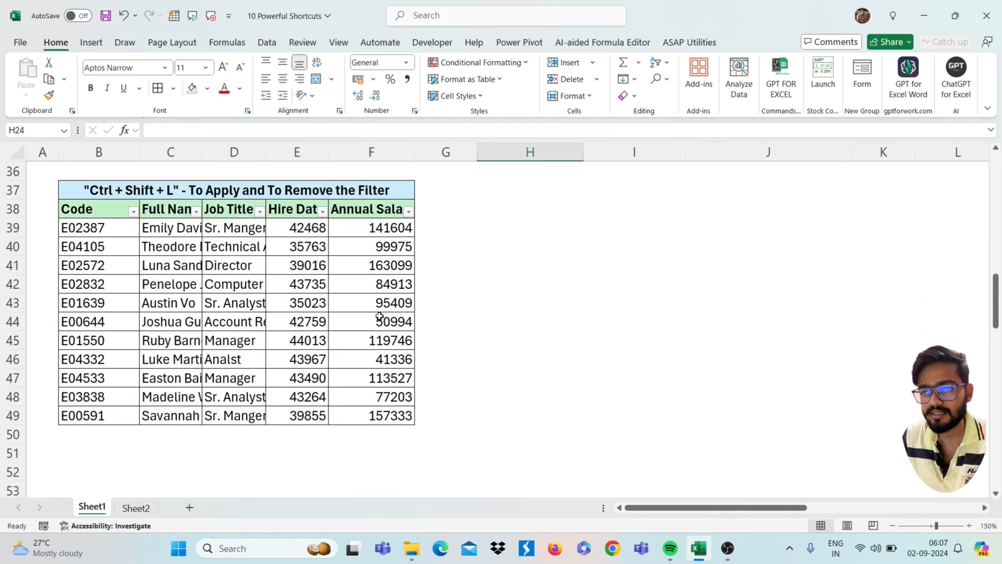
mouse_move(258, 250)
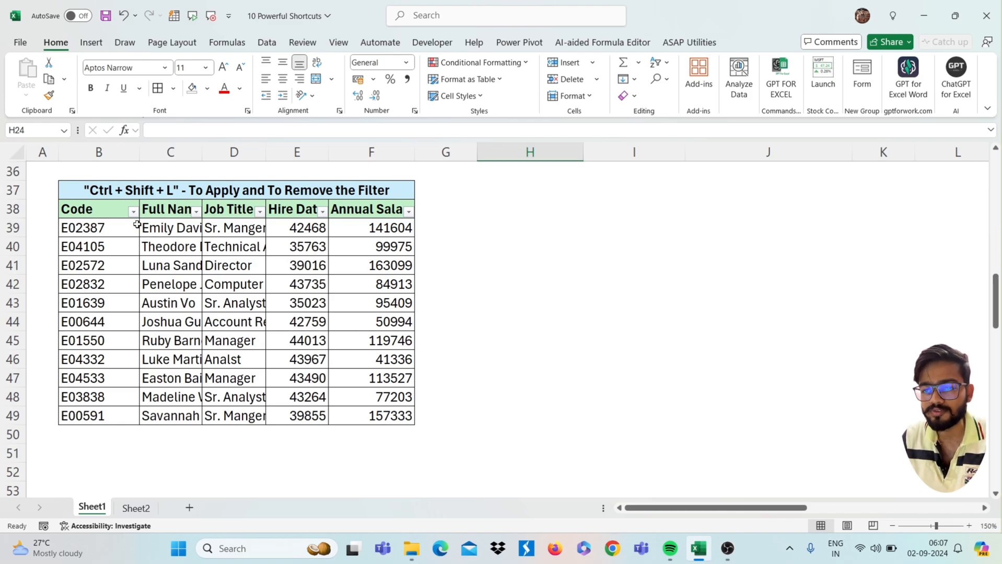
click(76, 209)
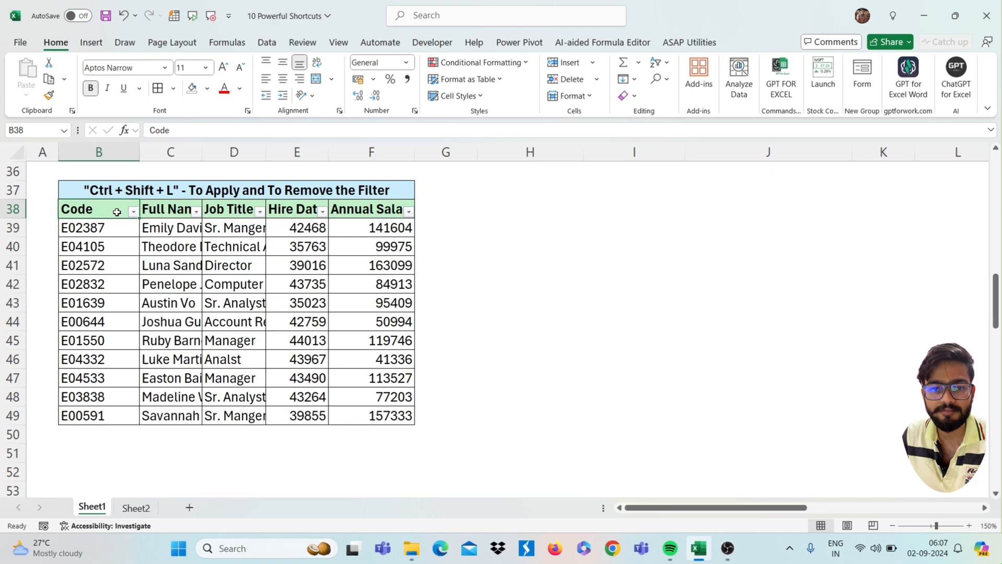
key(ctrl+shift+l)
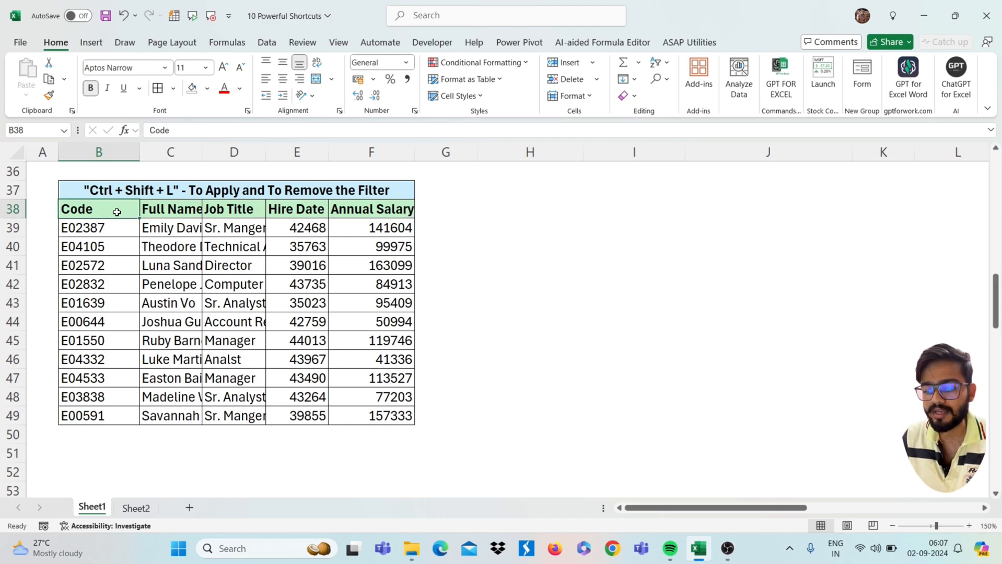
key(ctrl+shift+l)
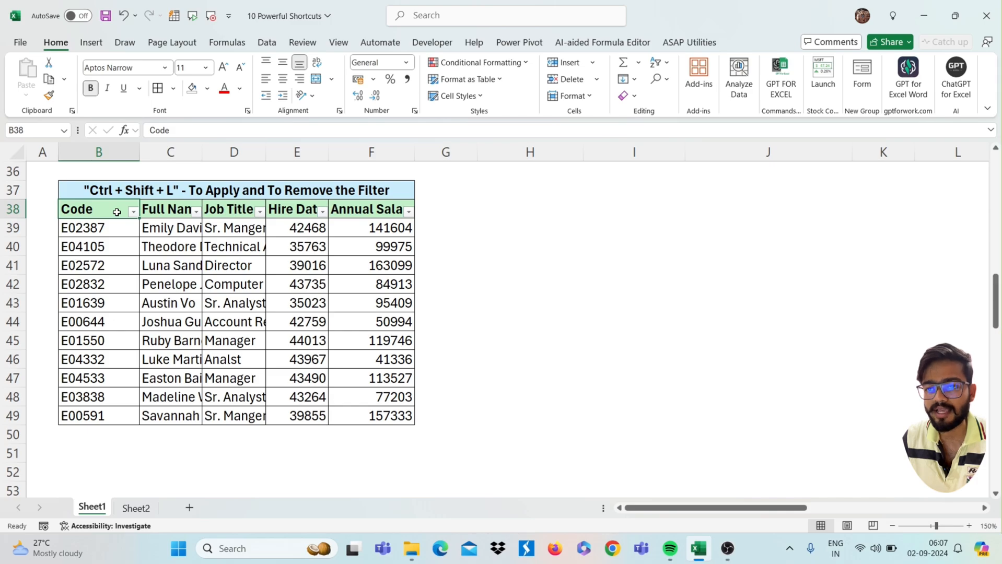
mouse_move(273, 245)
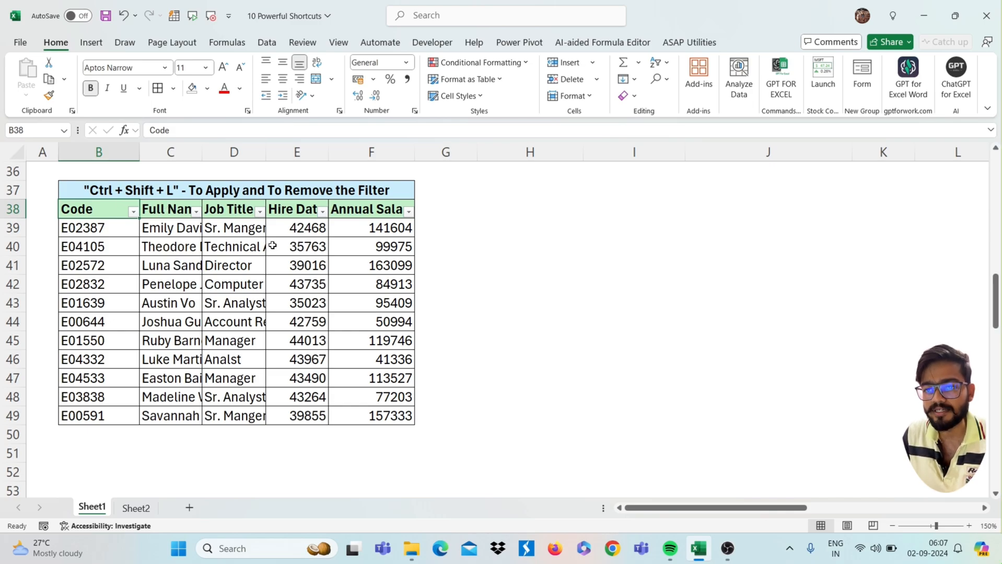
- Filter the employee table's Job Title column to Sr. Manger only
click(234, 228)
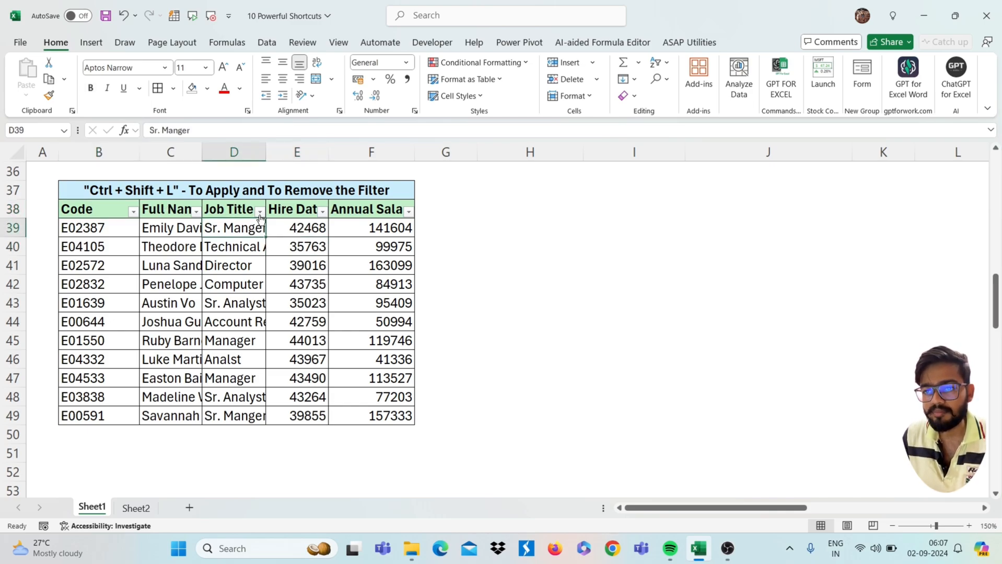
click(259, 210)
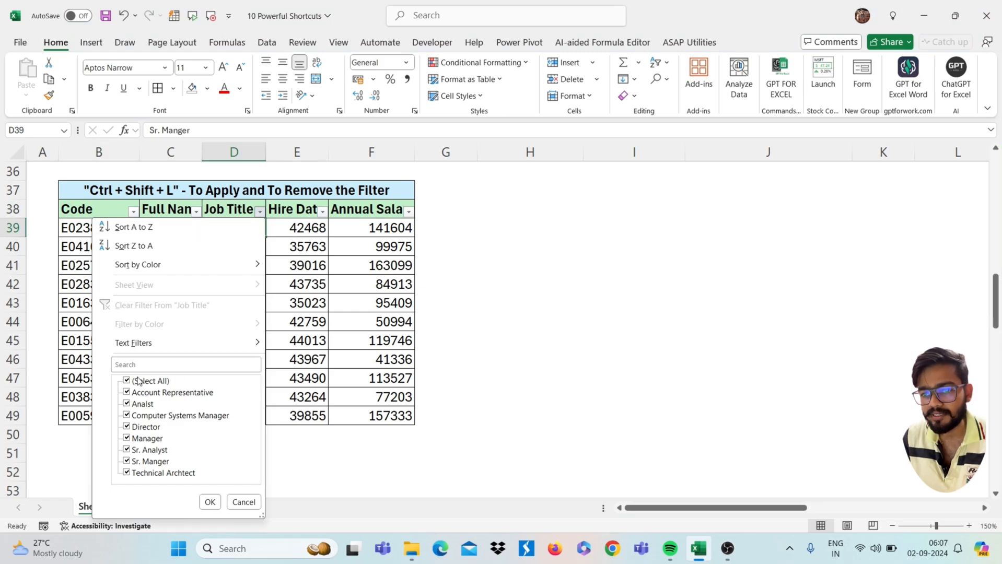
click(149, 462)
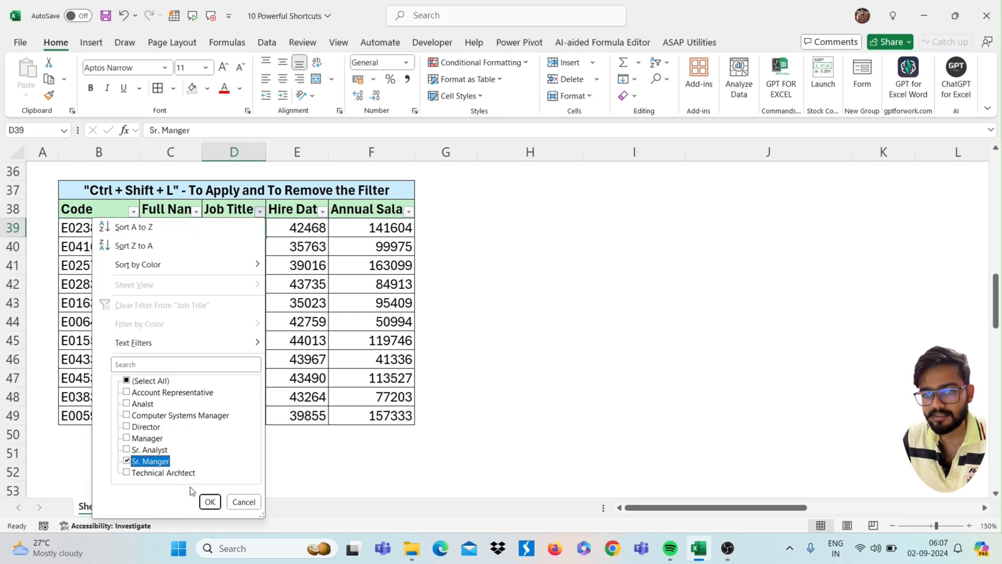
click(210, 502)
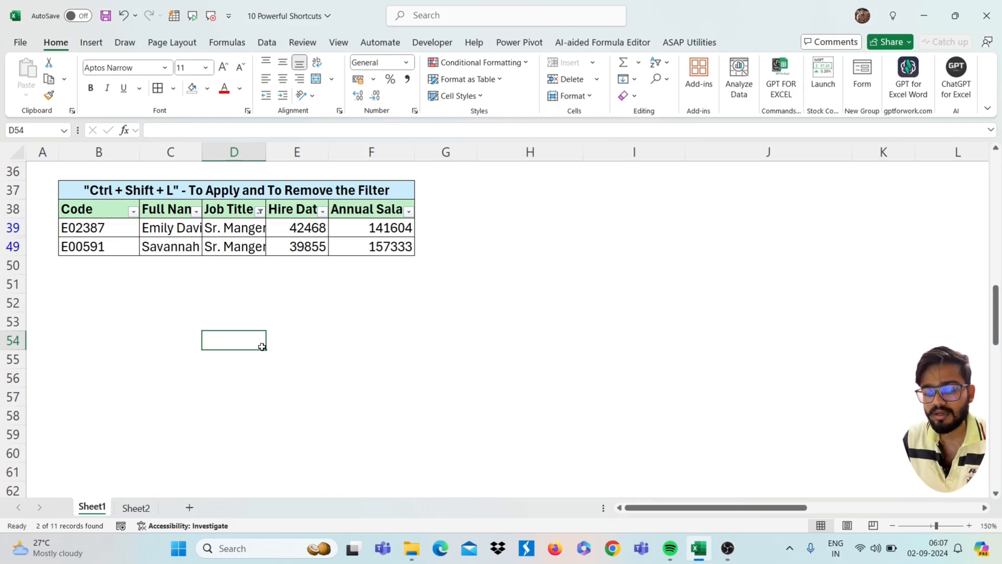
- Clear the Job Title filter so all eleven records show, noting 'Alt' and 'A C' beside the table
click(267, 42)
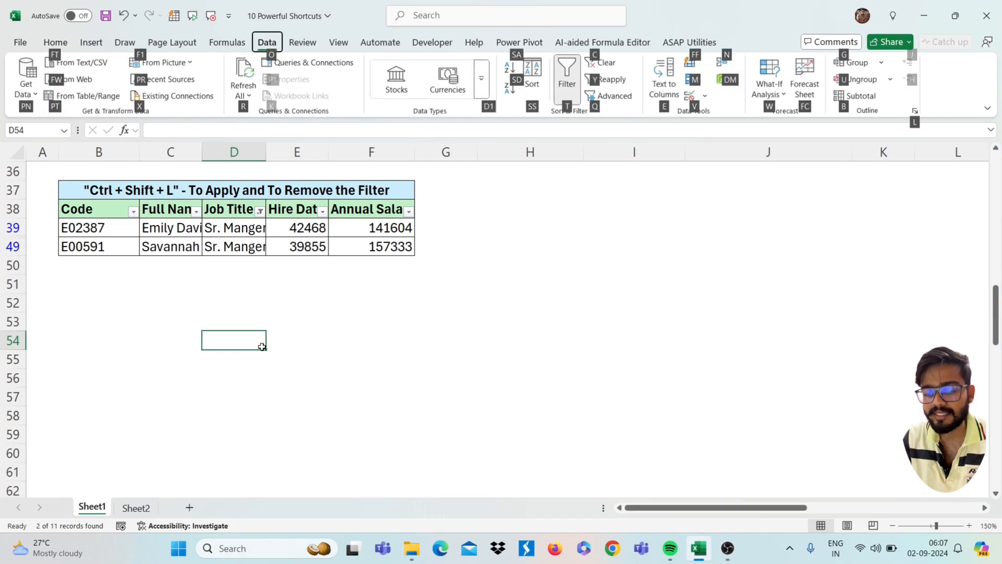
key(ctrl+shift+l)
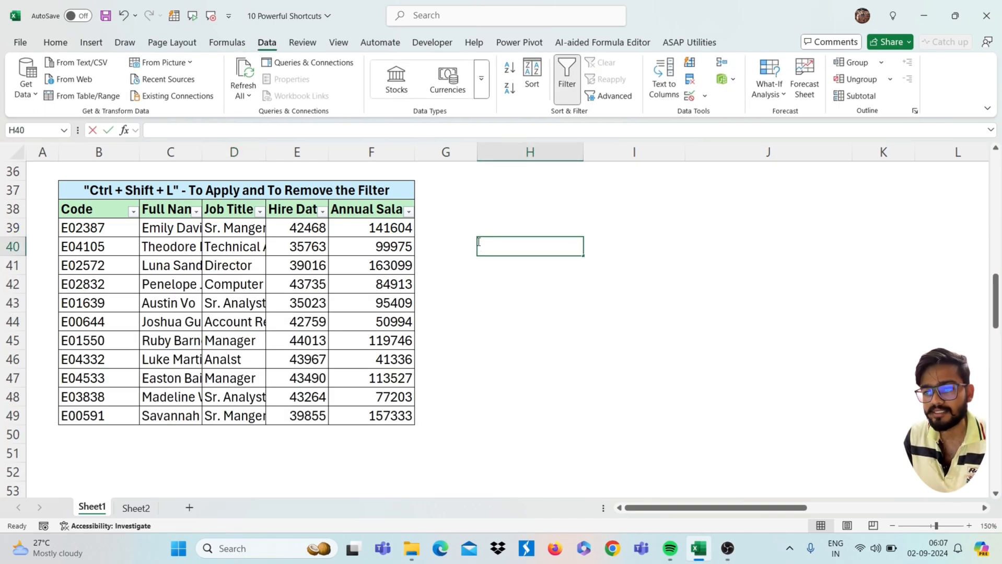
text(Alt)
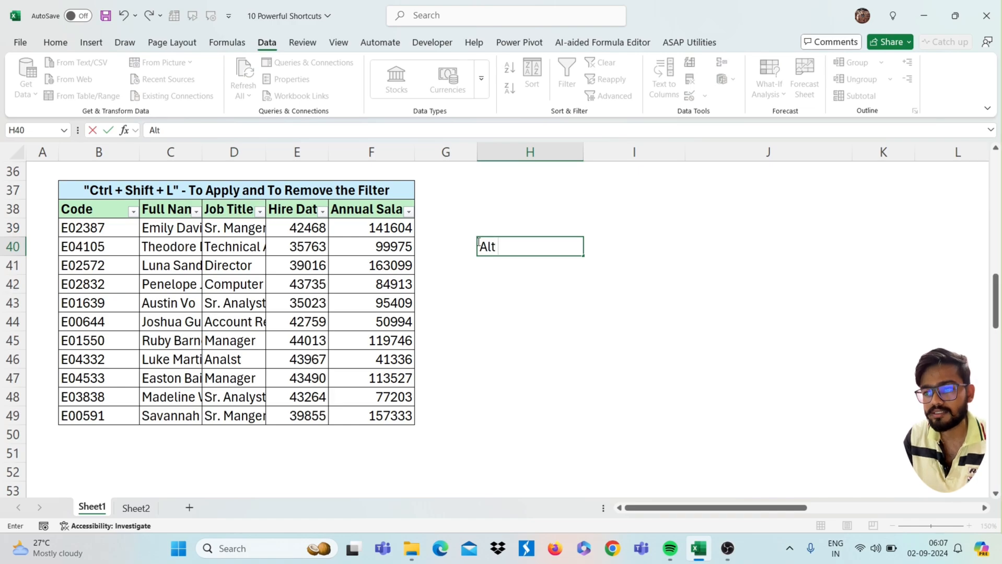
text(A C)
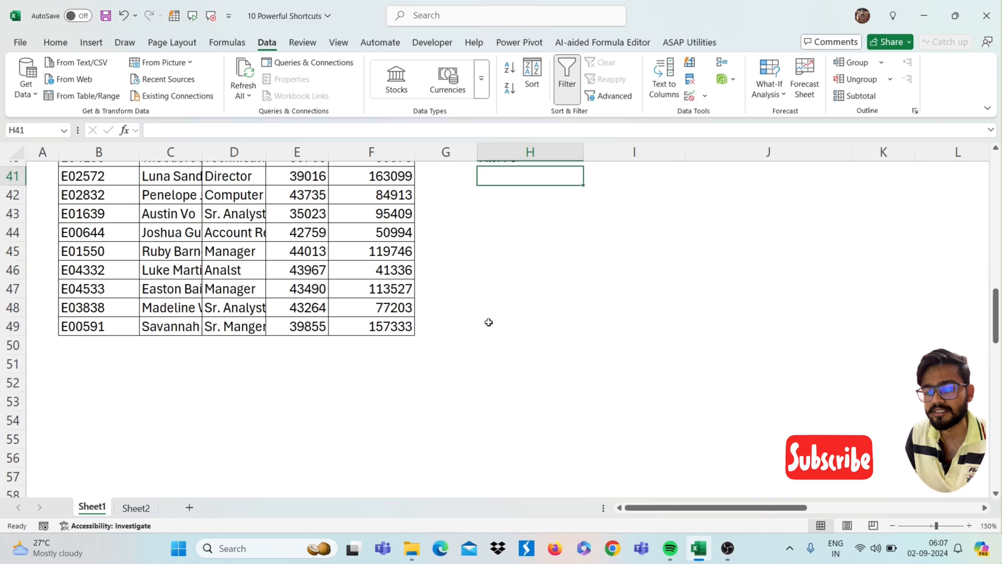
scroll(down, 3)
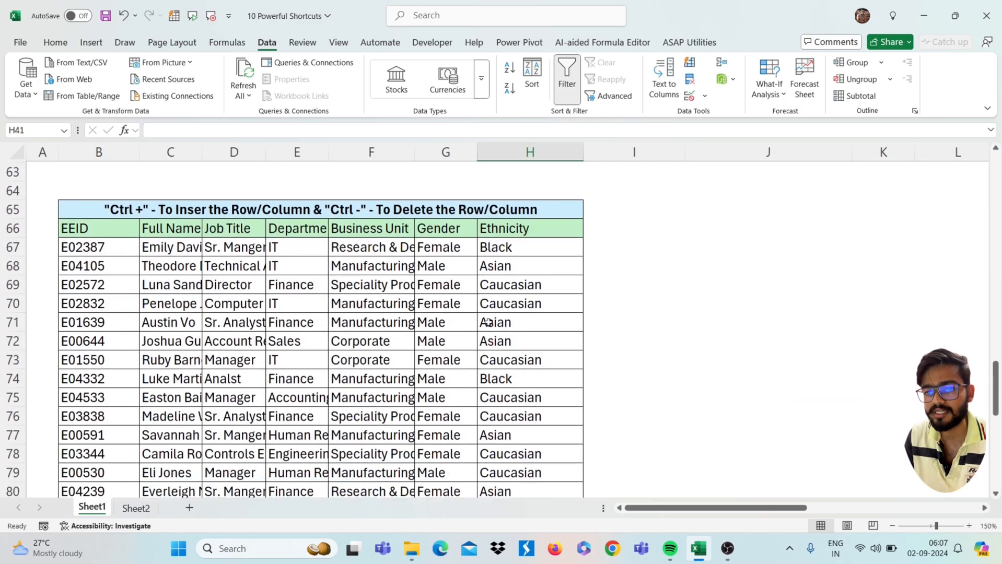
scroll(down, 3)
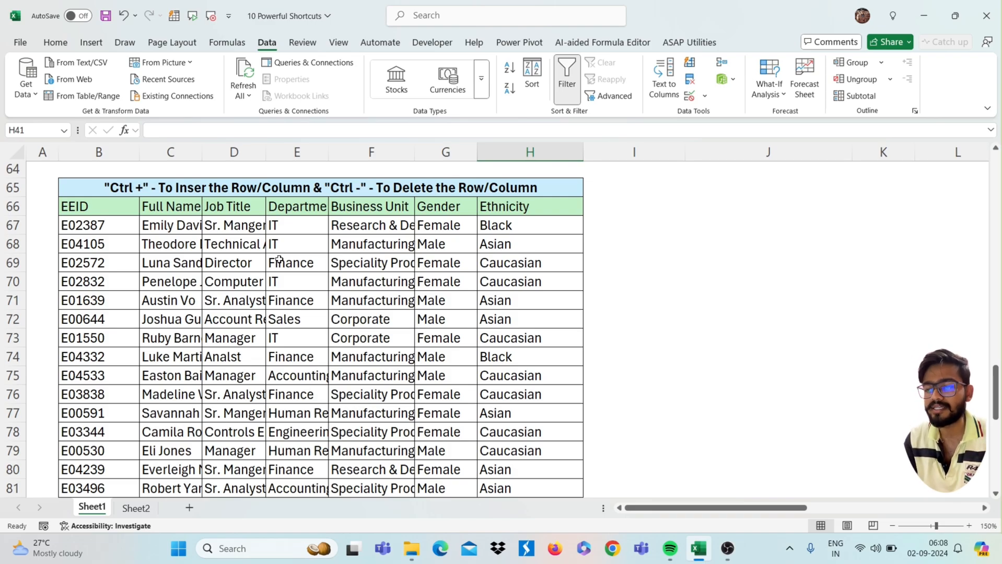
click(234, 375)
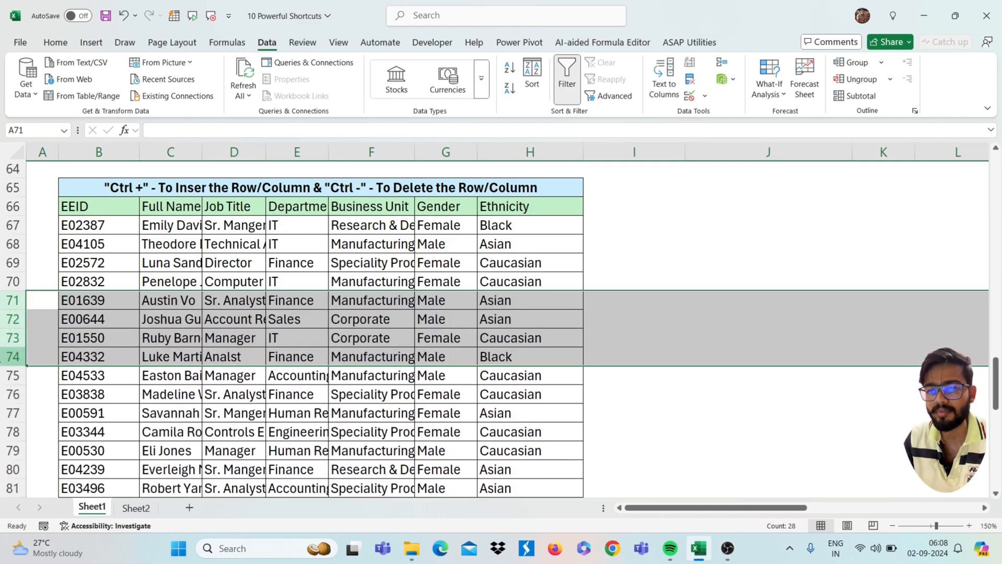
click(234, 225)
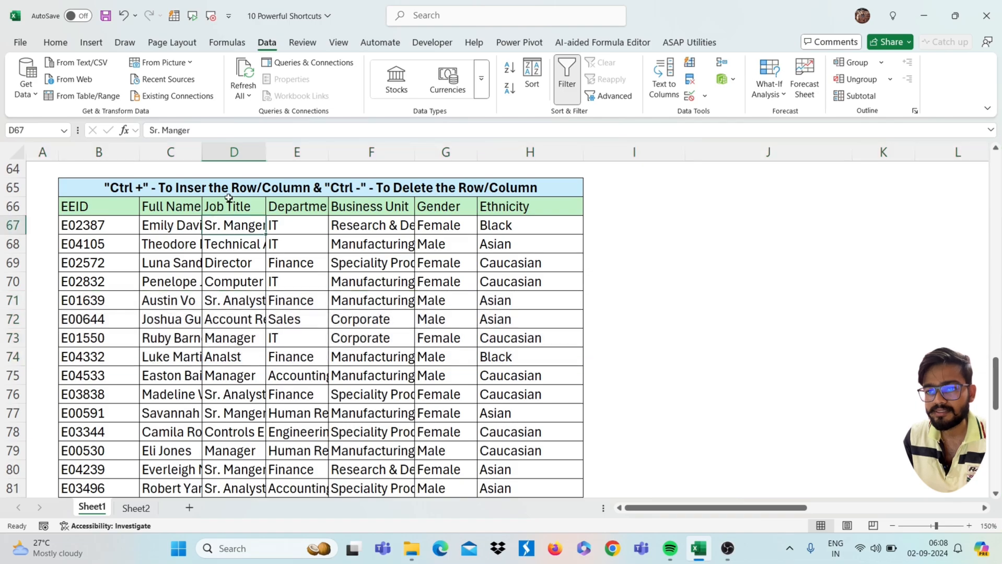
click(233, 153)
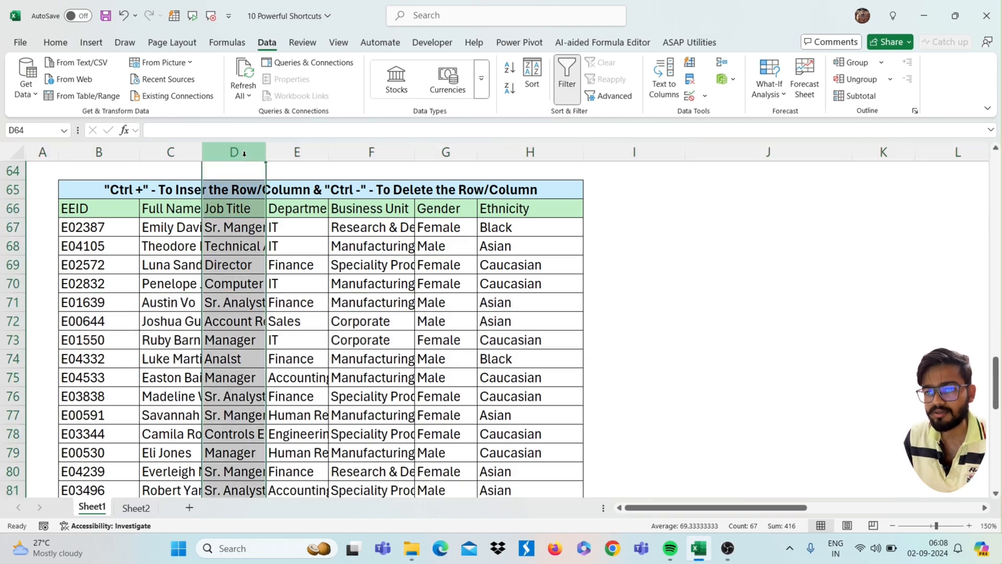